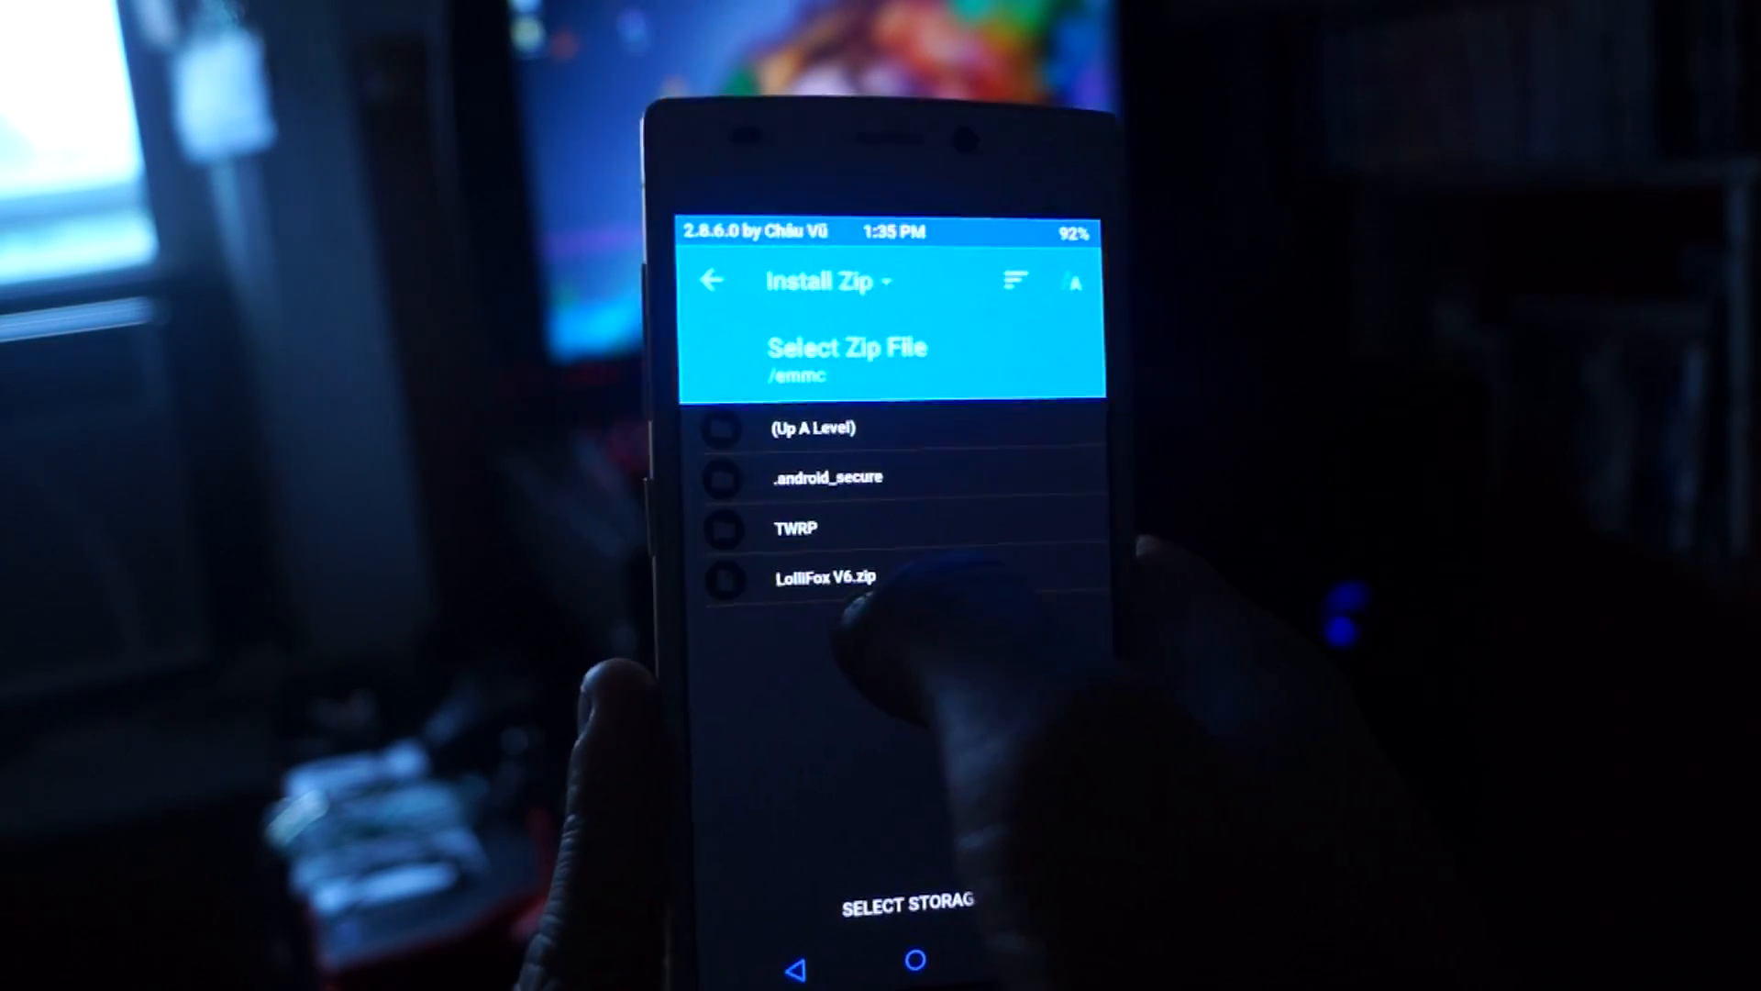
Select LolliFox V6.zip from the /emmc file list to queue it for flashing.
{"action": "left_click", "coordinate": [820, 576]}
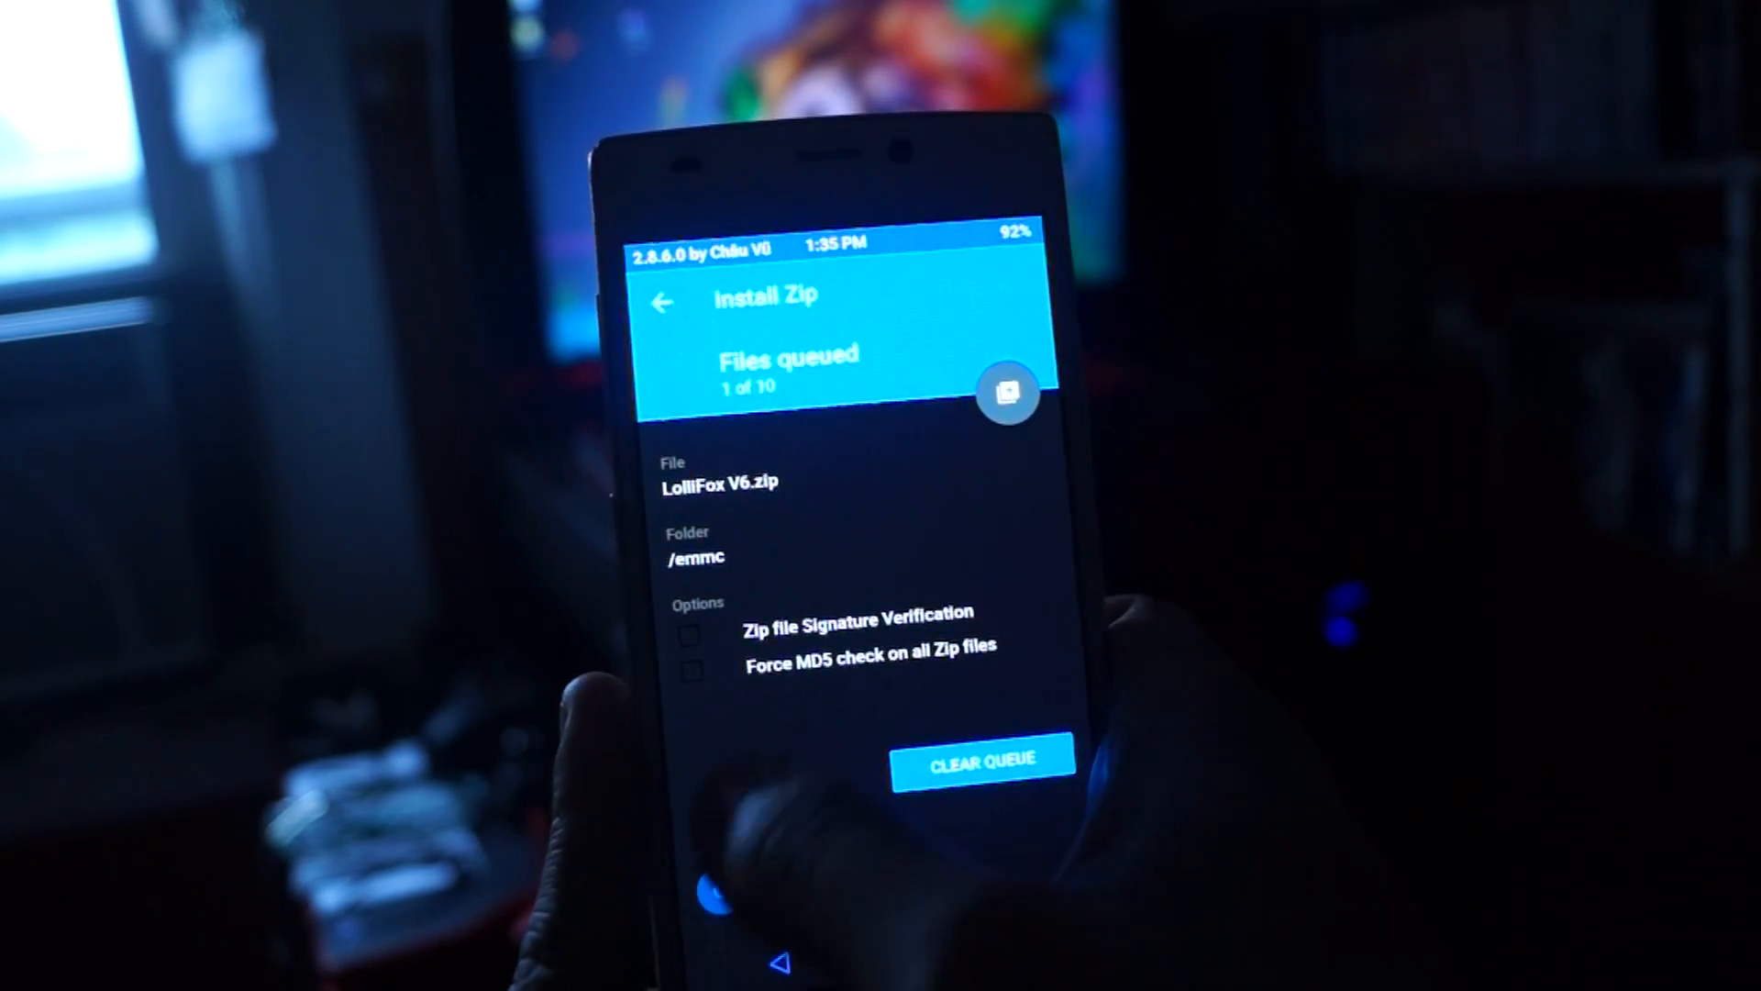